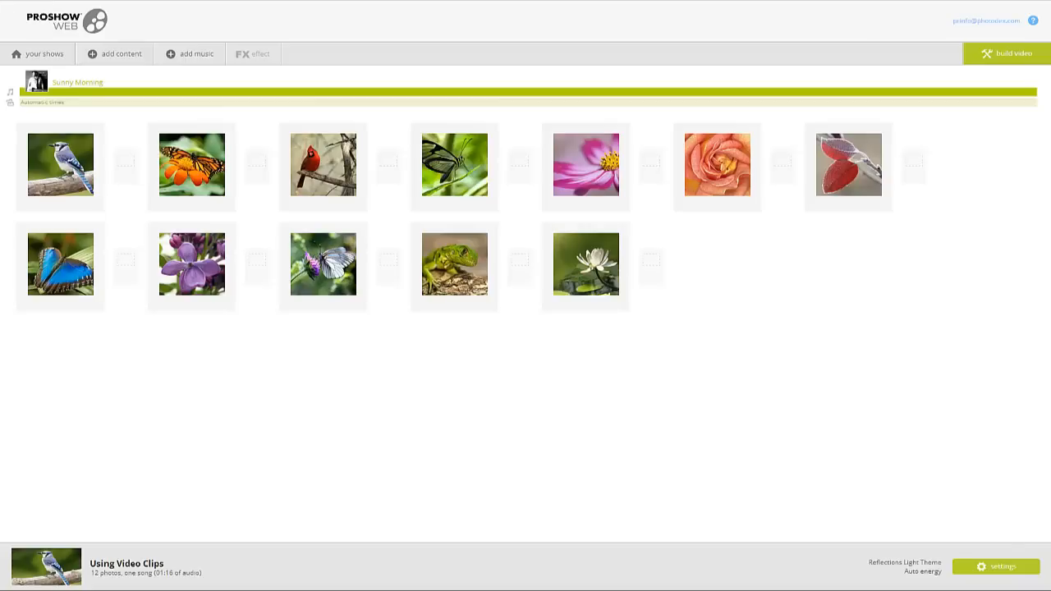
mouse_move(107, 141)
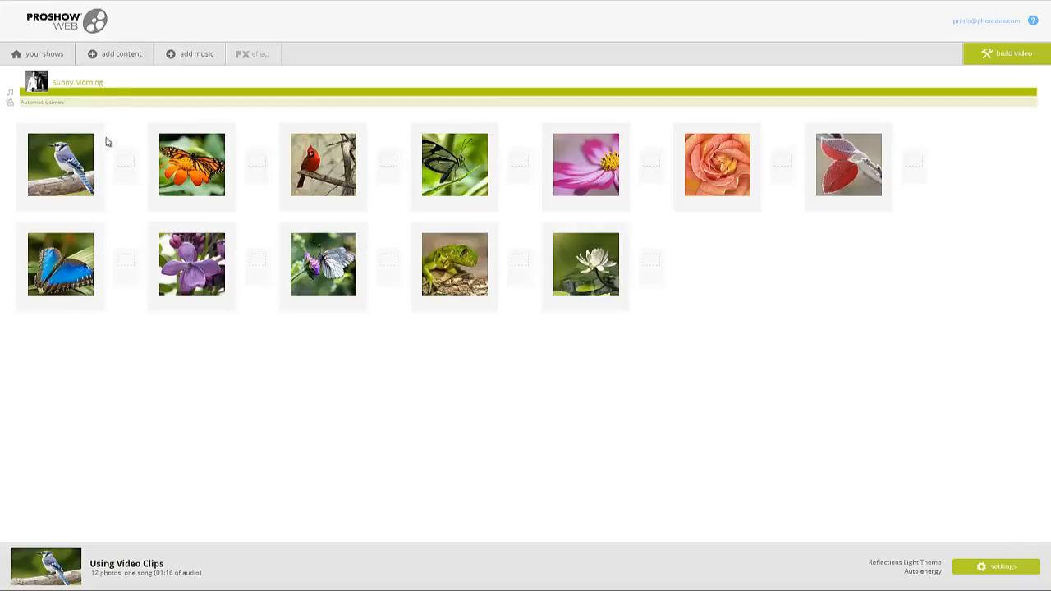
- Open the Add Content options from the top toolbar of the 12-photo show
click(113, 53)
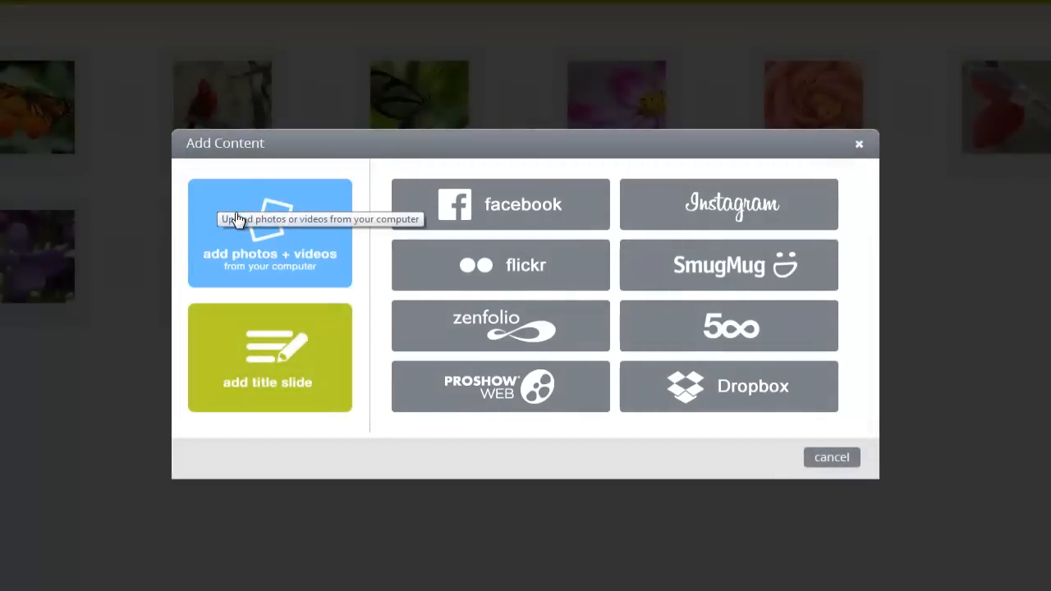
- Upload the hummingbird_720p video file from the computer as a new slide
click(270, 233)
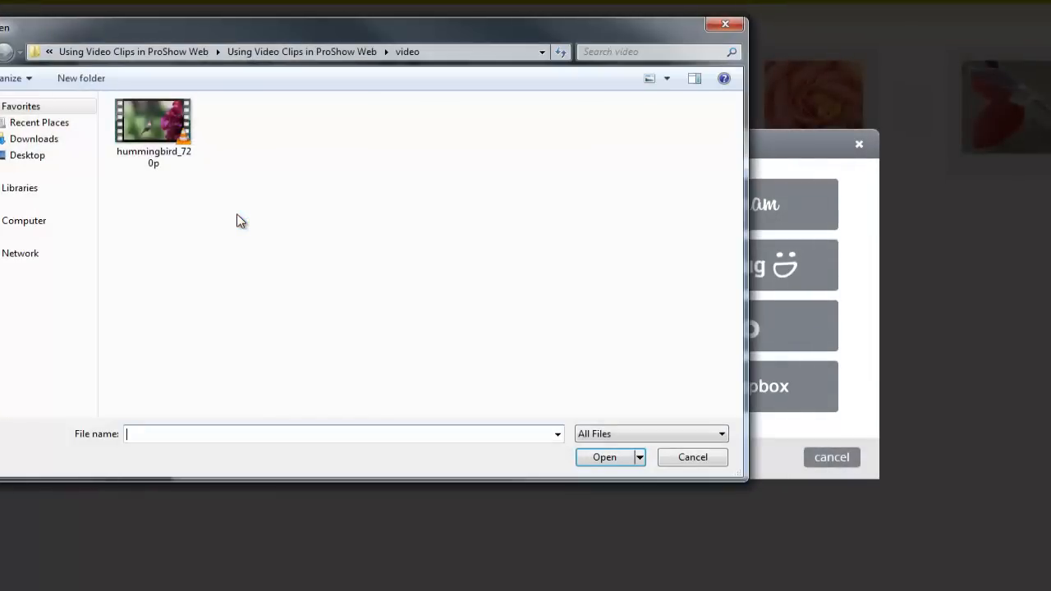
click(153, 124)
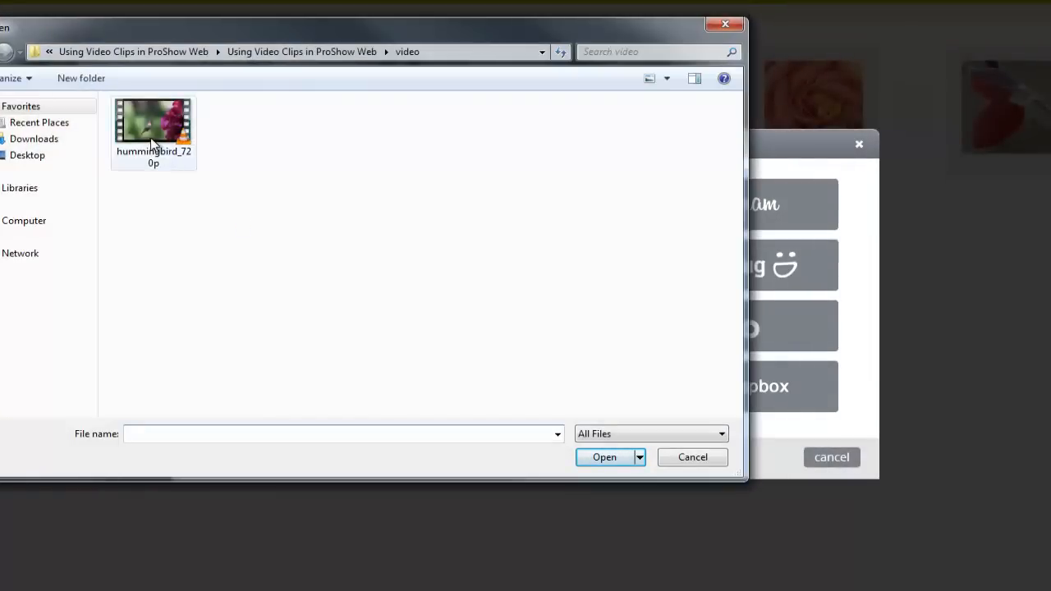
click(153, 123)
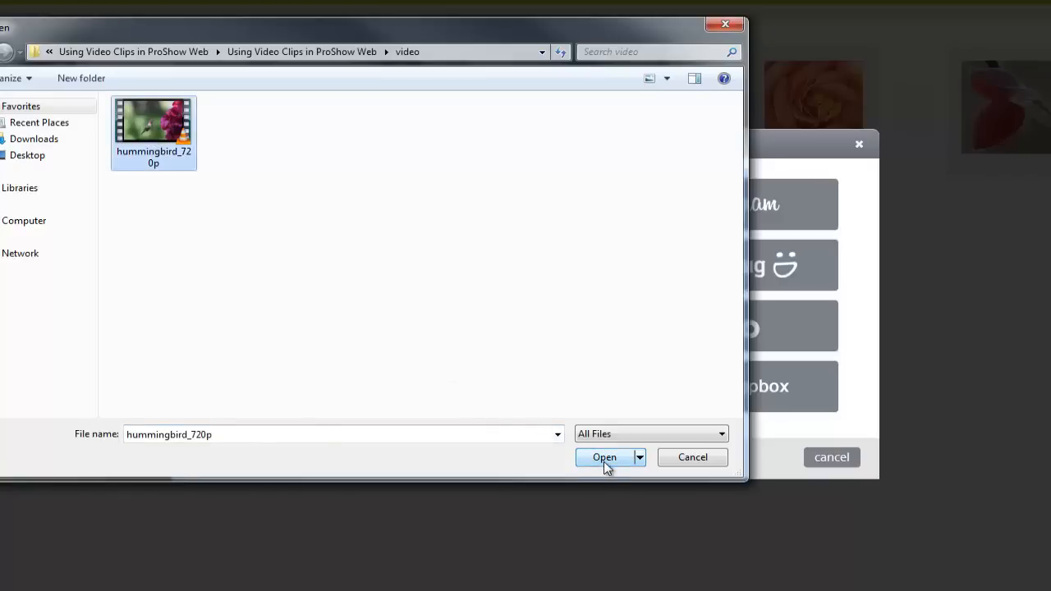
click(604, 457)
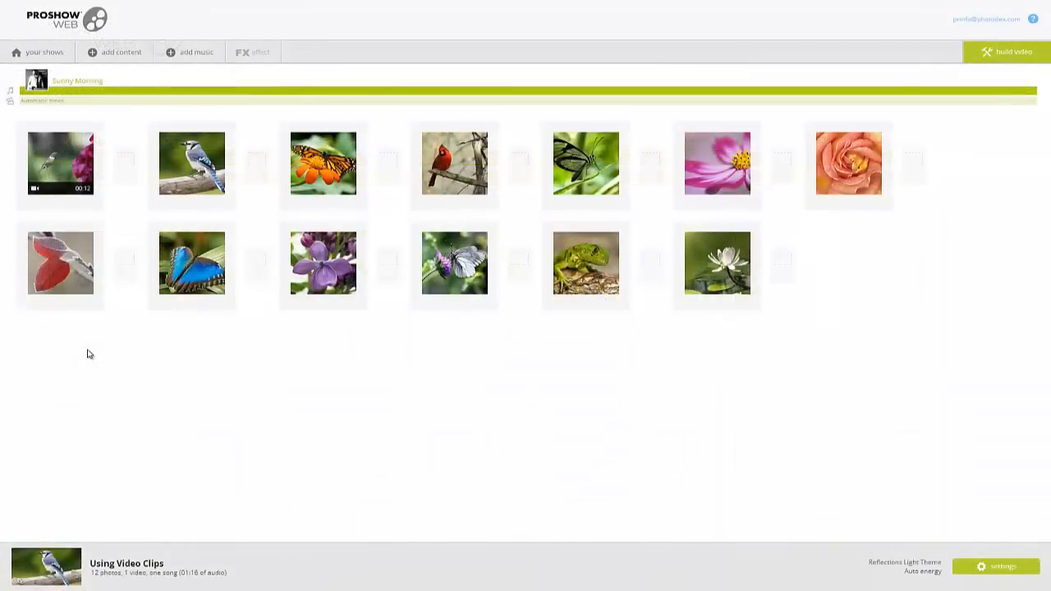
mouse_move(91, 338)
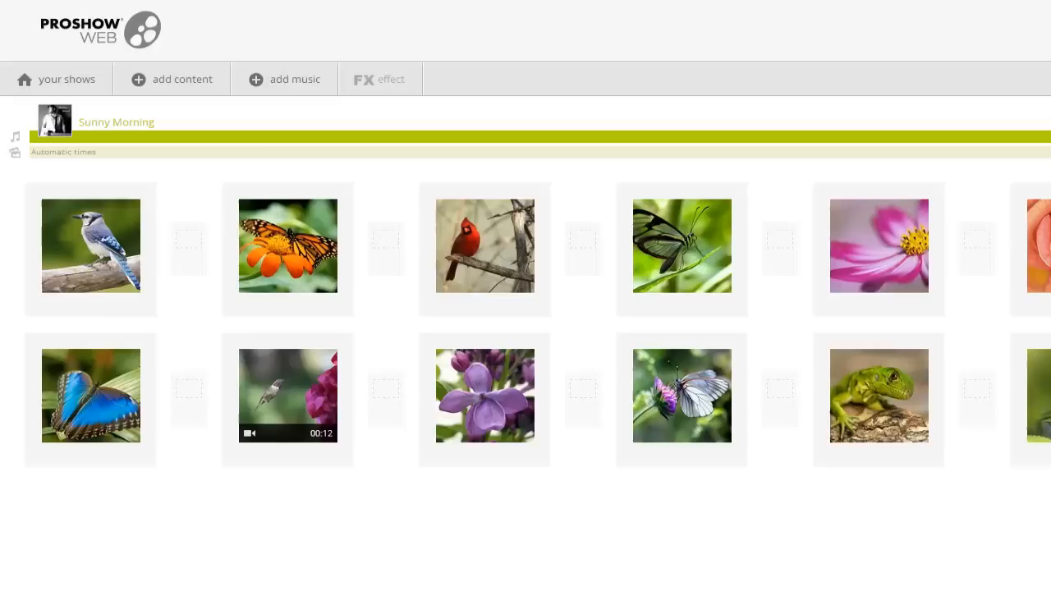
mouse_move(319, 534)
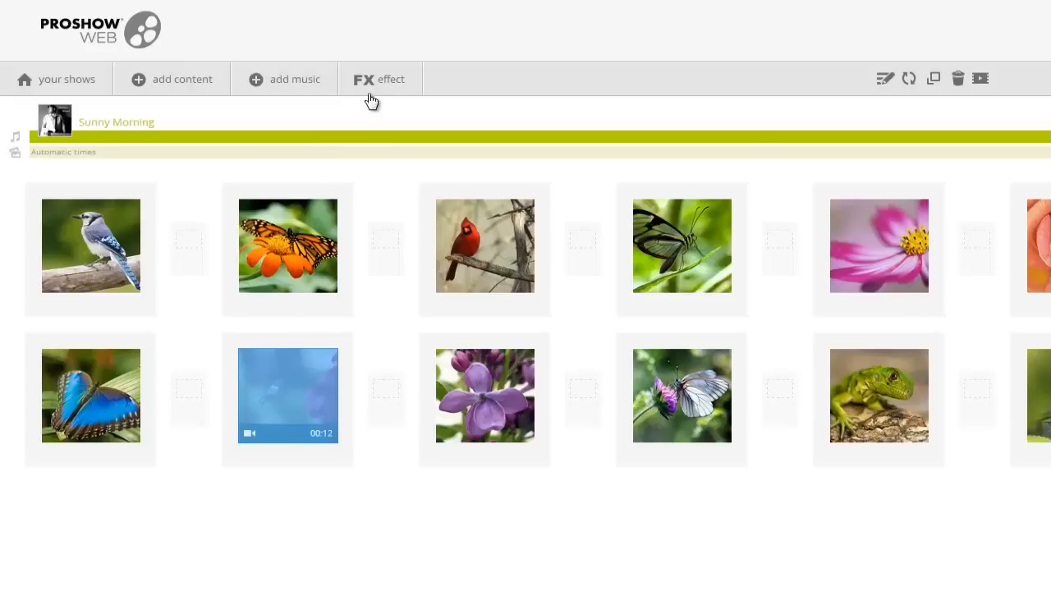
- Apply the 'A Moving Backdrop' effect to the hummingbird video clip
click(378, 79)
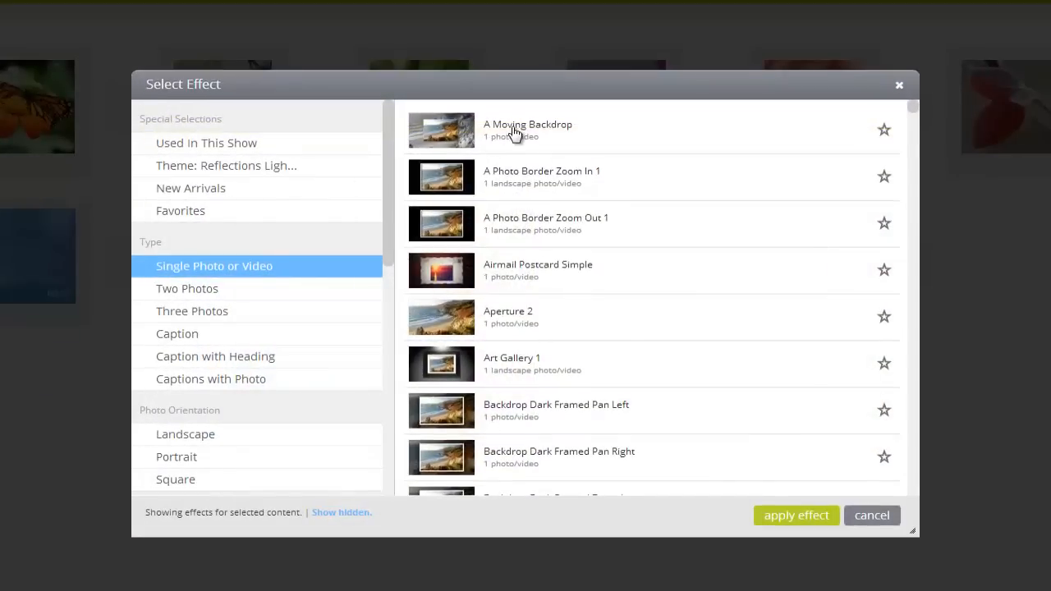
click(528, 130)
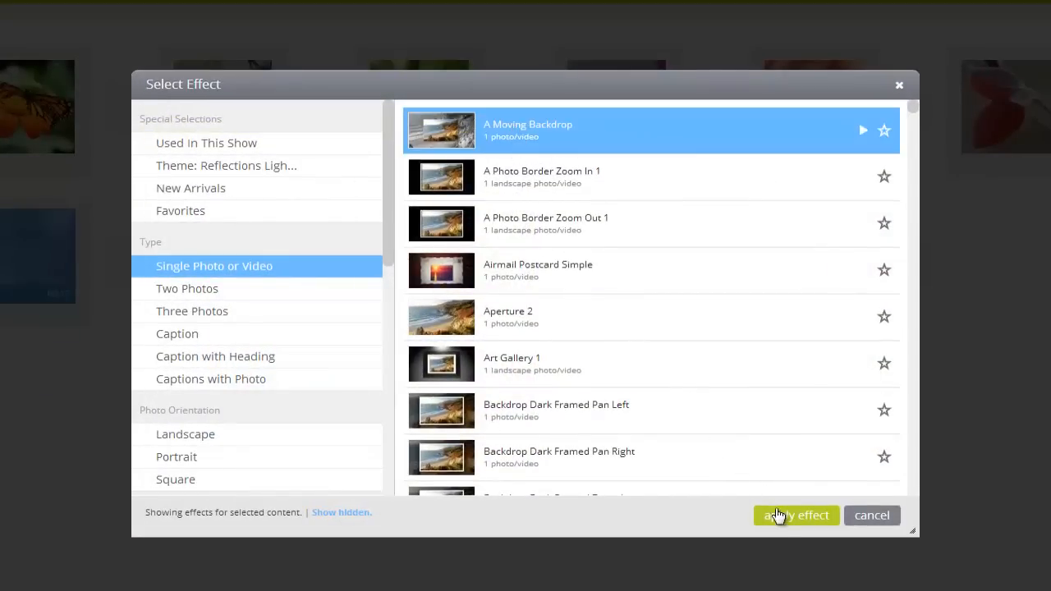
click(794, 515)
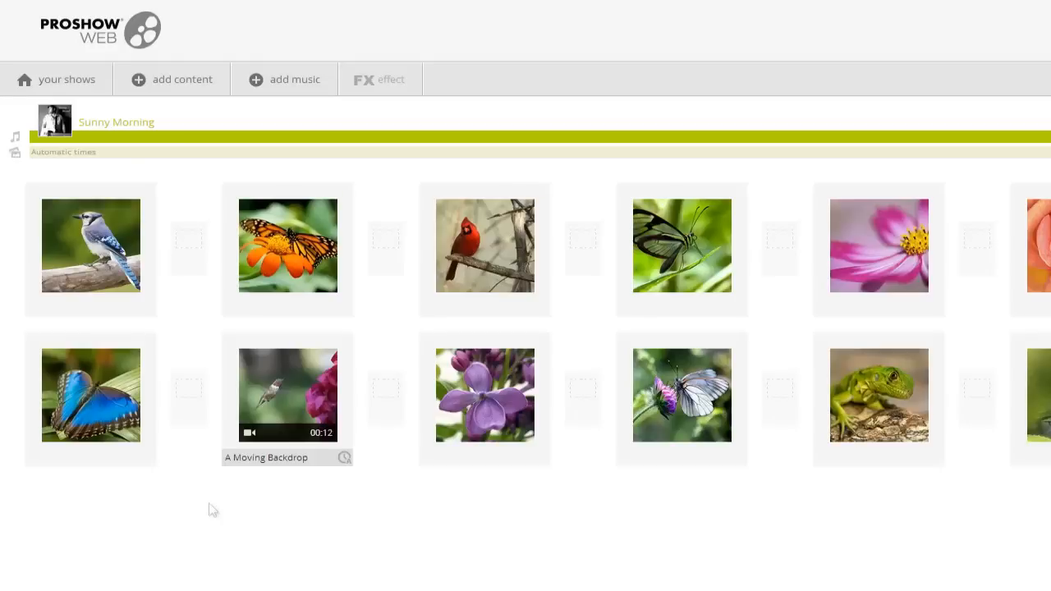
mouse_move(250, 464)
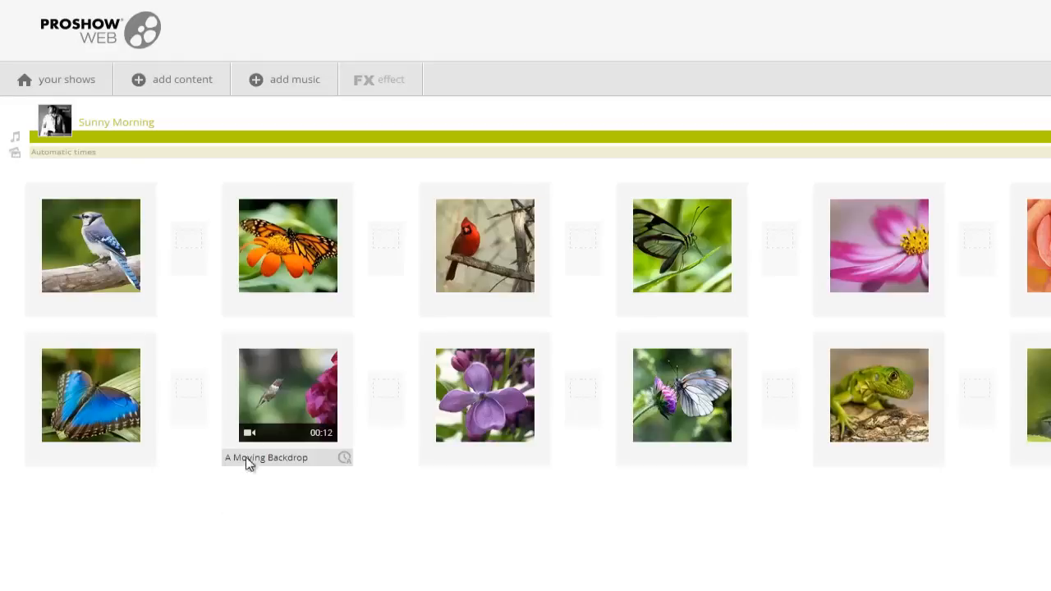
- Open Trim Video for the hummingbird clip, preview it, and switch its audio to muted
click(288, 395)
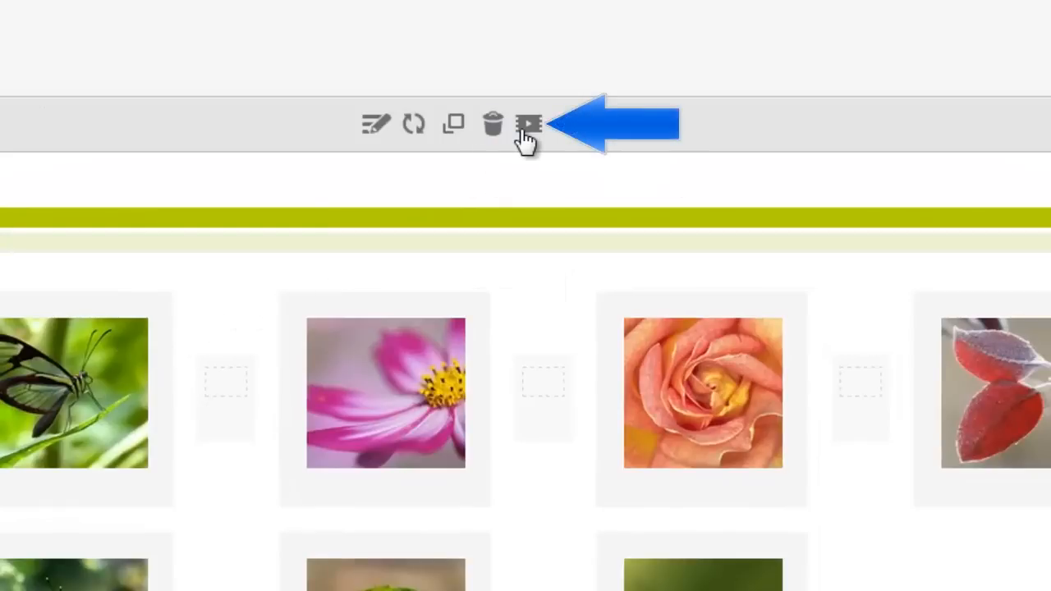
mouse_move(528, 124)
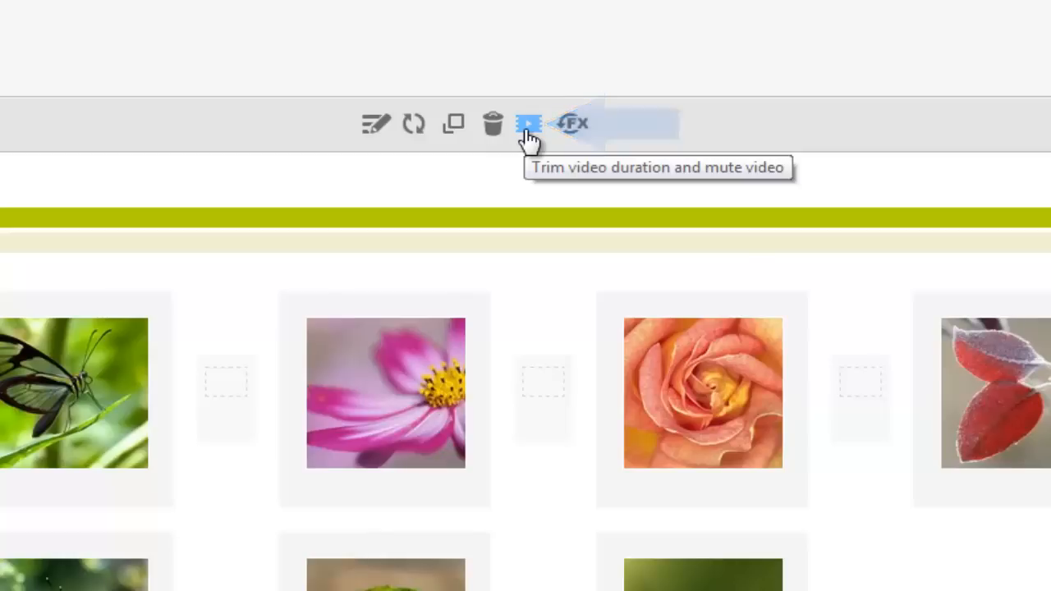
click(528, 124)
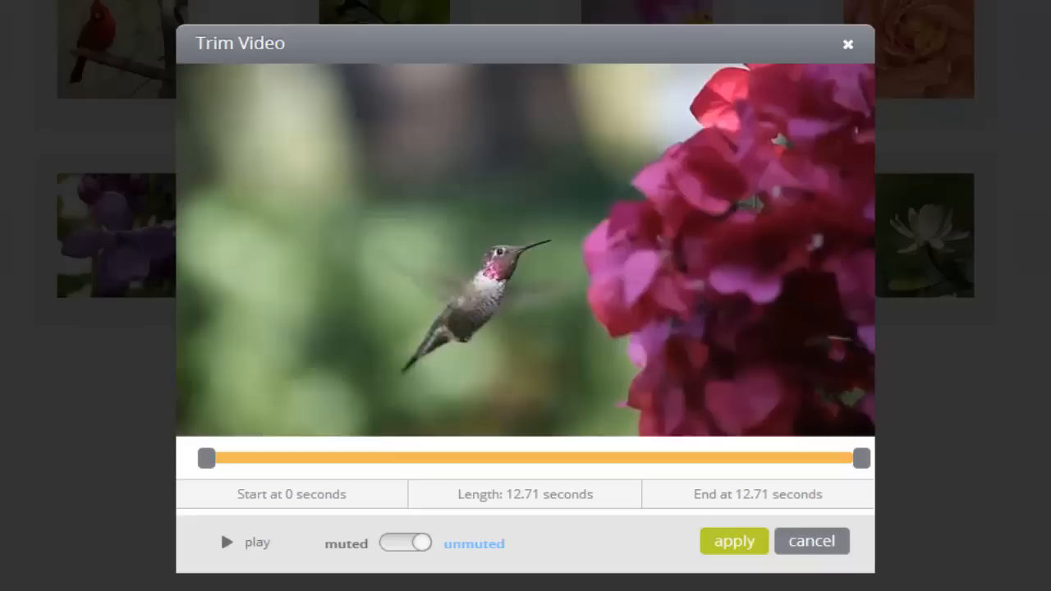
mouse_move(324, 431)
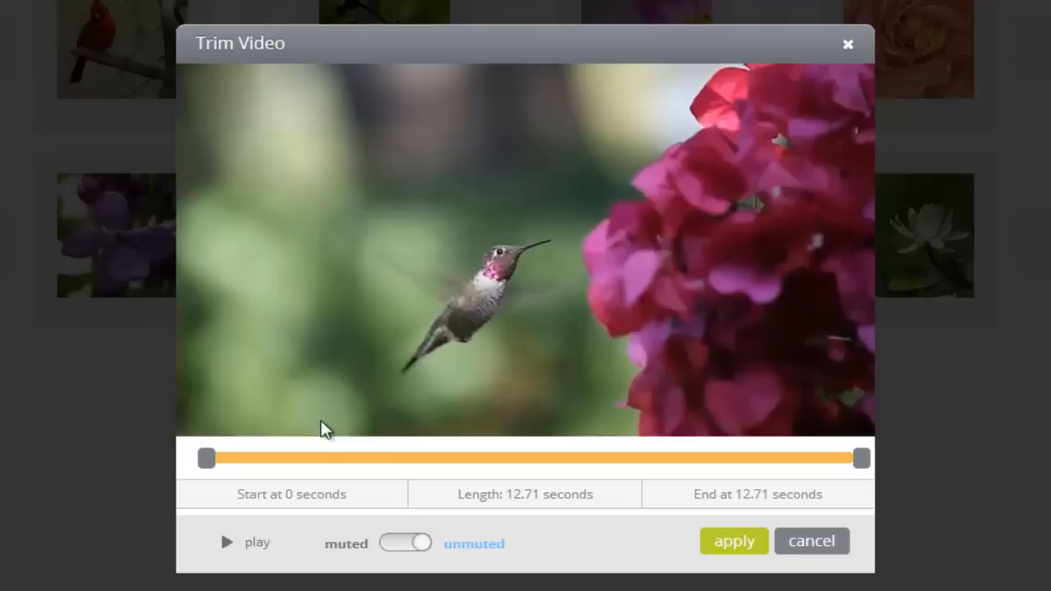
click(226, 542)
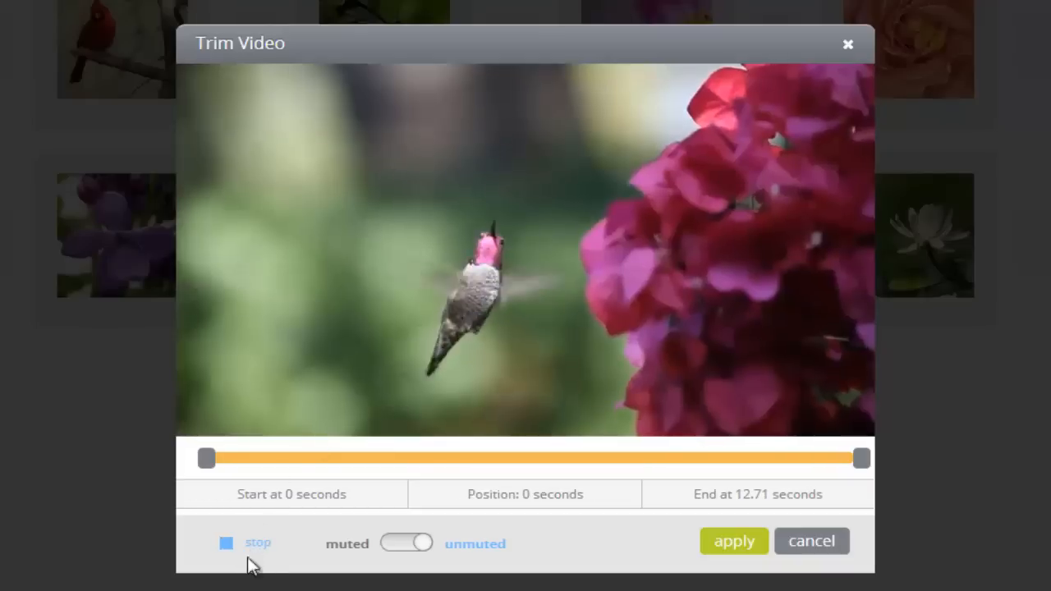
click(226, 543)
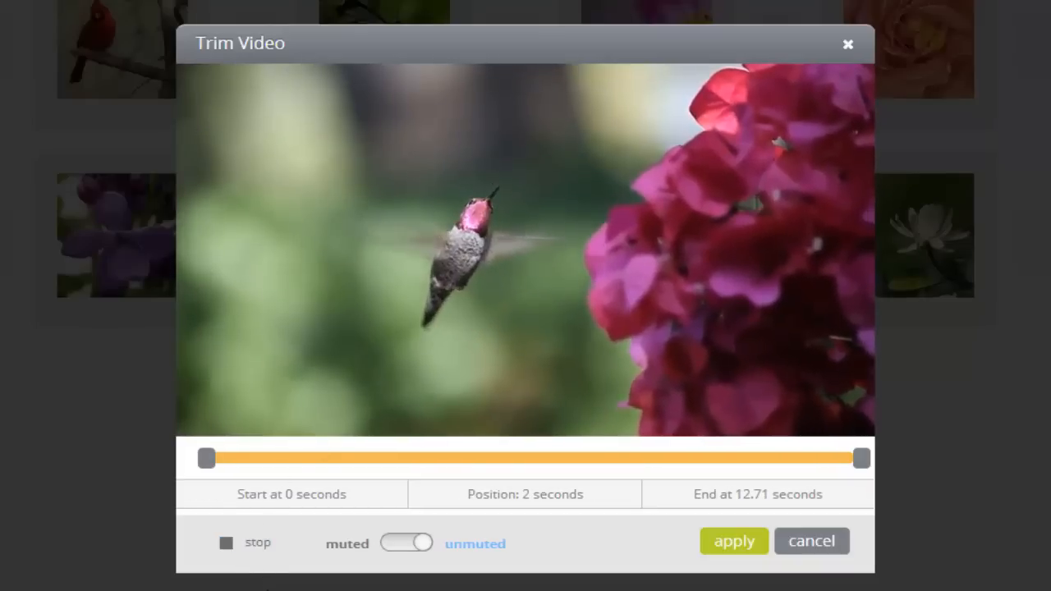
click(406, 543)
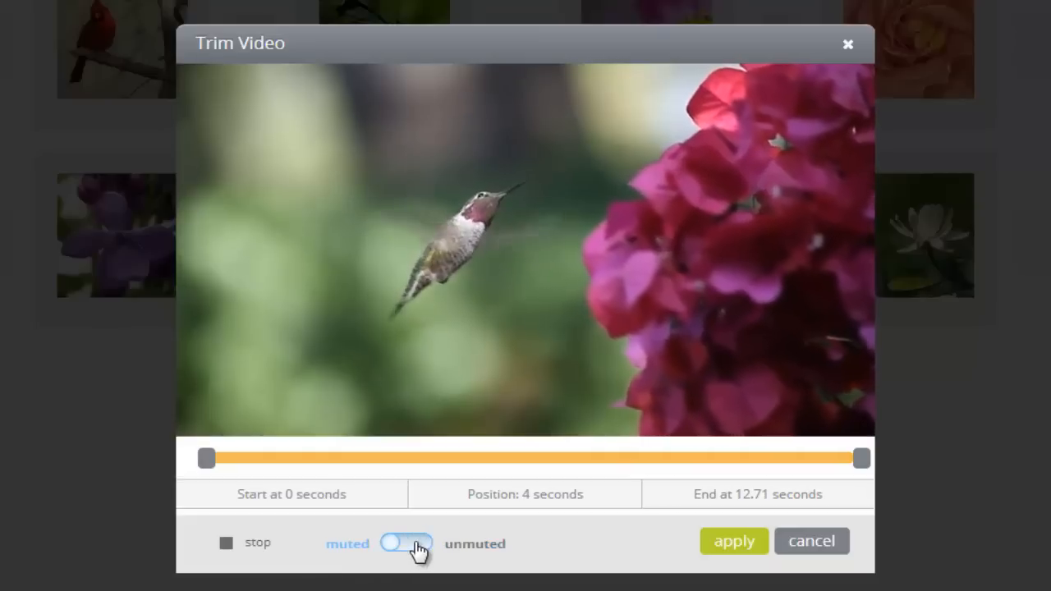
click(405, 542)
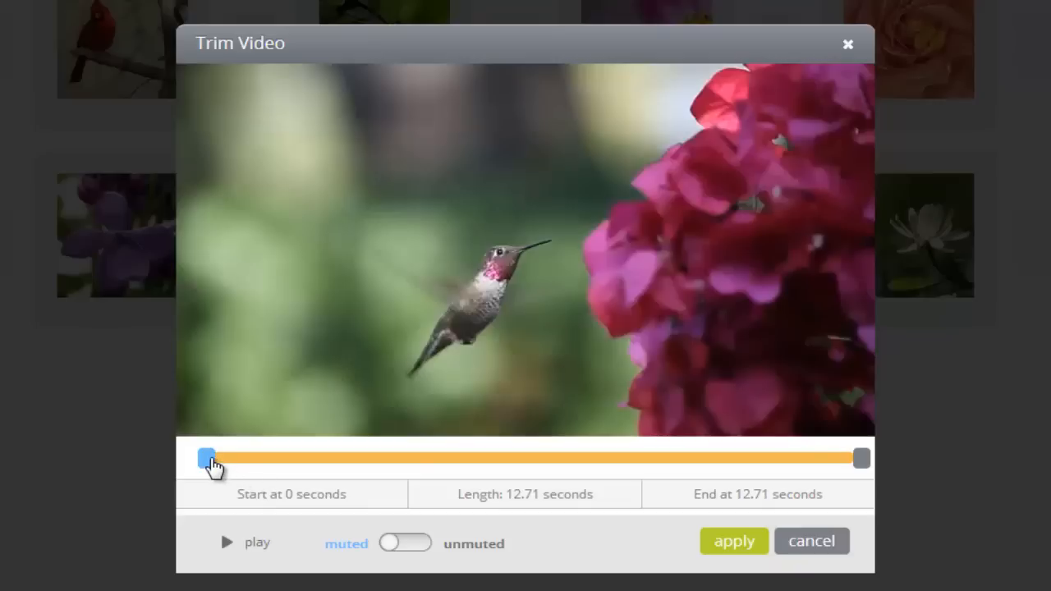
- Drag the trim handles so the hummingbird clip starts at 2 seconds and ends at 9 seconds
drag(206, 458, 261, 458)
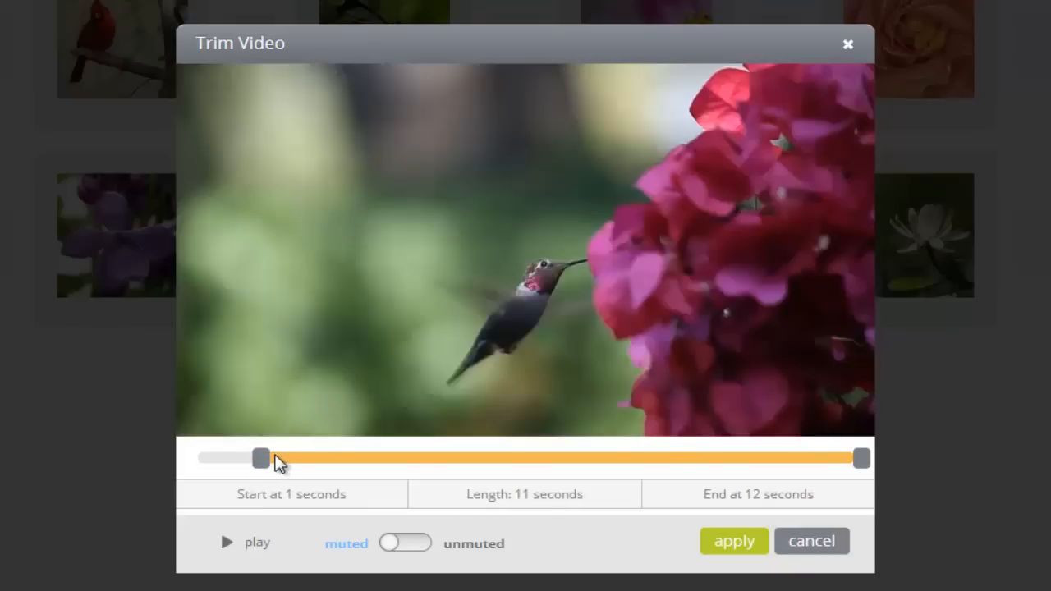
drag(261, 458, 316, 458)
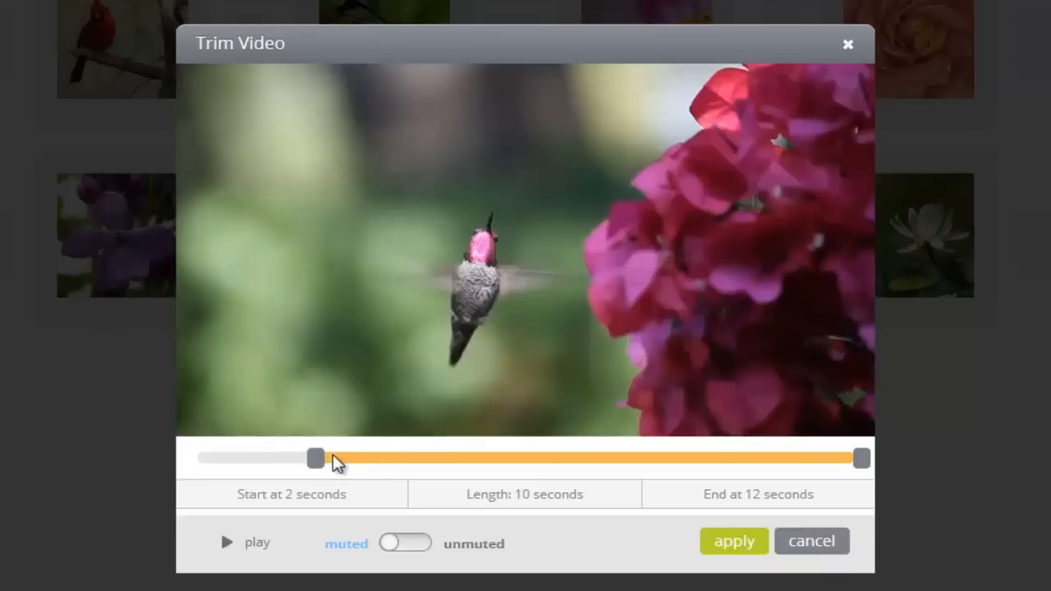
drag(316, 458, 365, 458)
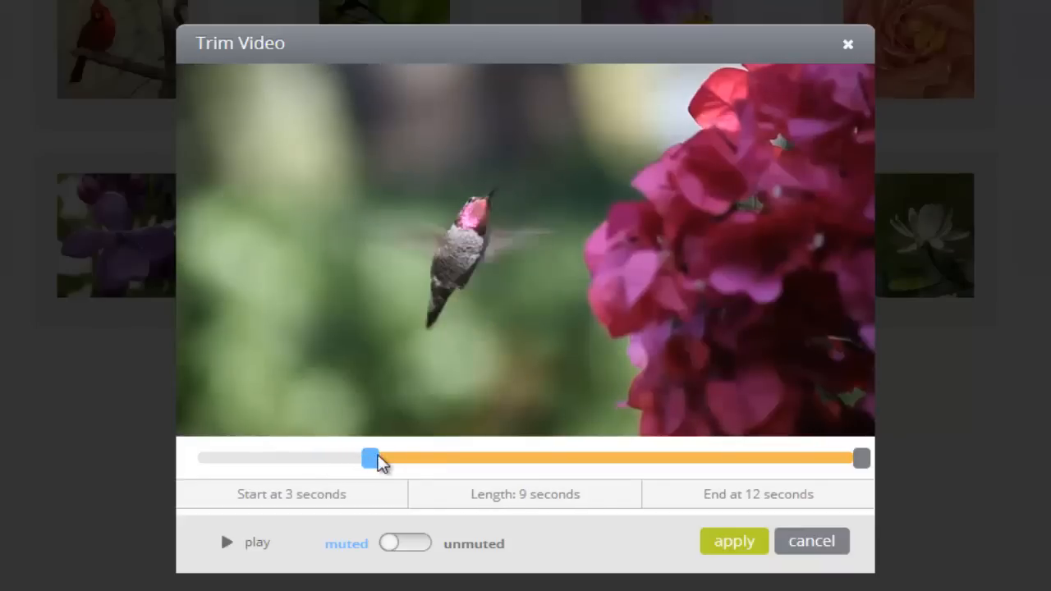
drag(366, 458, 479, 458)
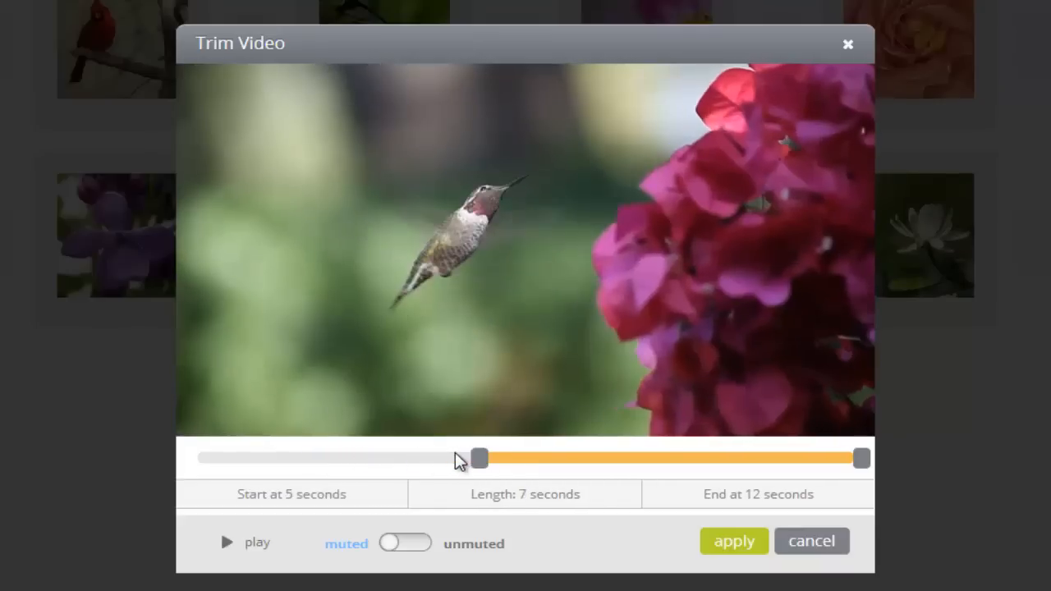
drag(479, 458, 426, 458)
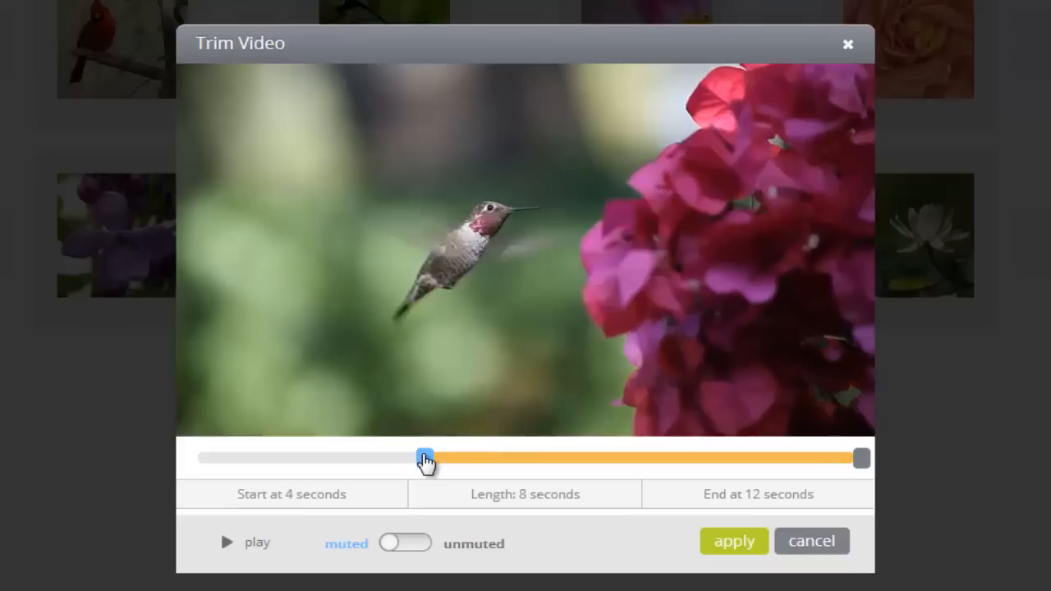
drag(425, 459, 367, 458)
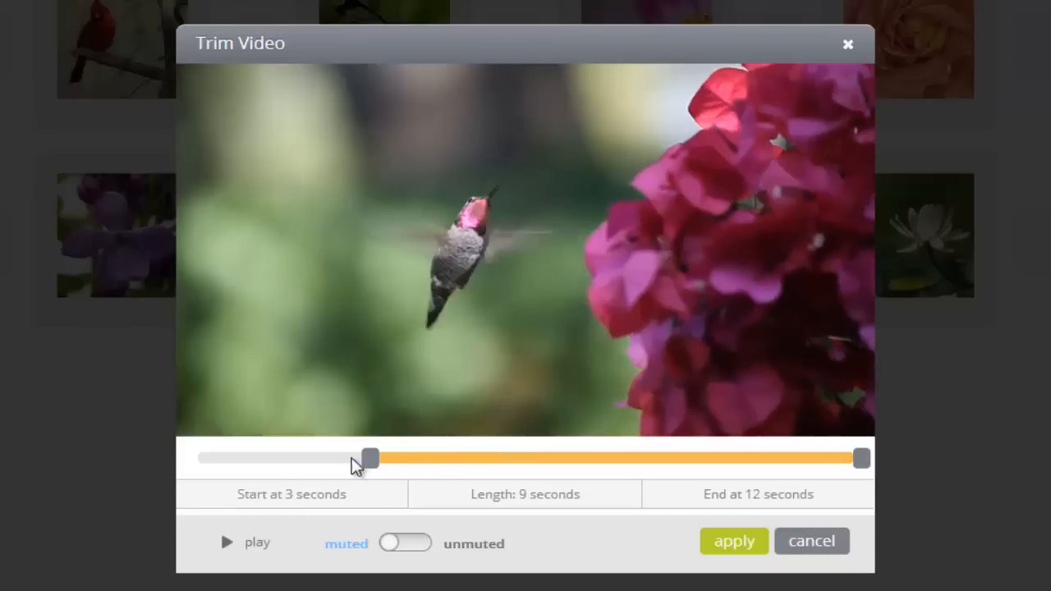
drag(368, 459, 314, 458)
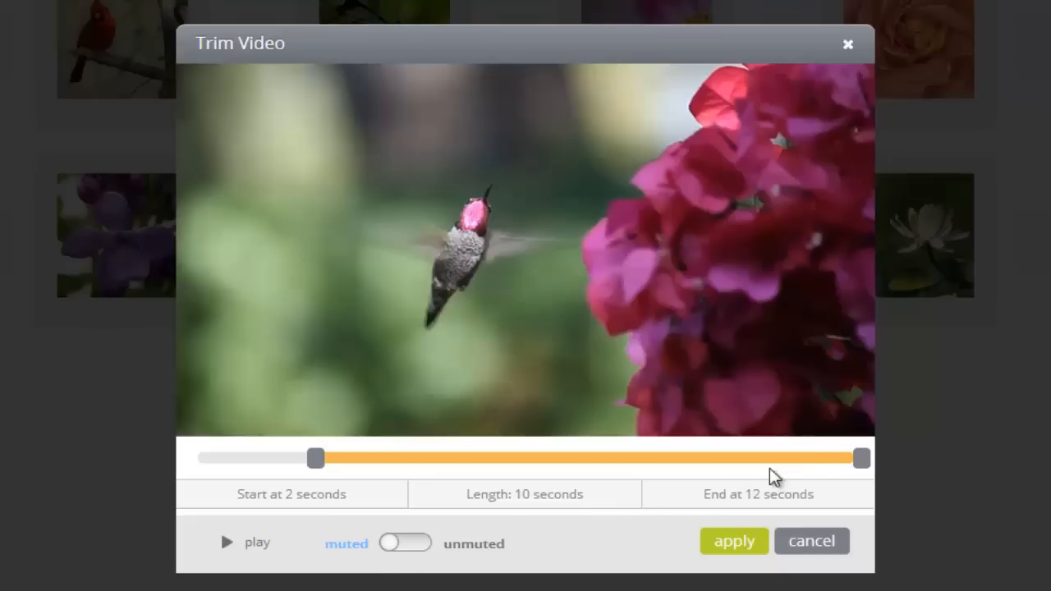
mouse_move(833, 466)
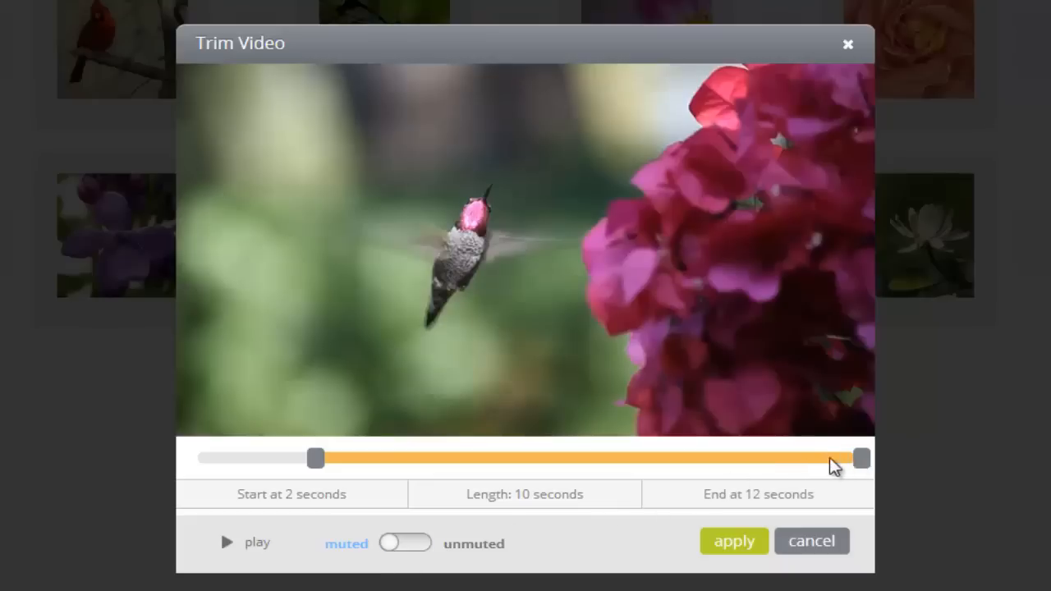
drag(860, 458, 752, 459)
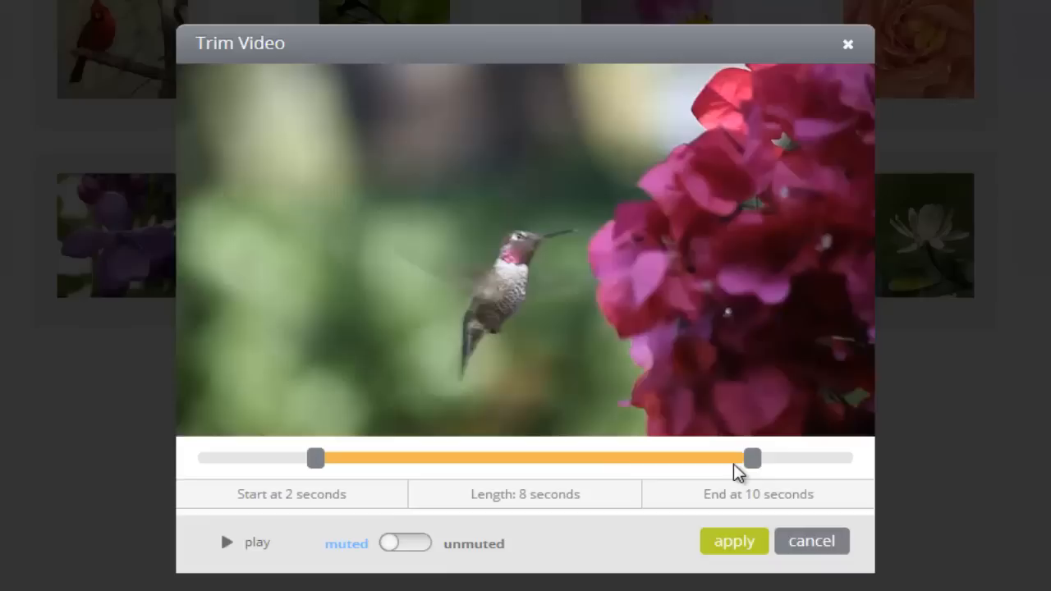
drag(751, 458, 698, 458)
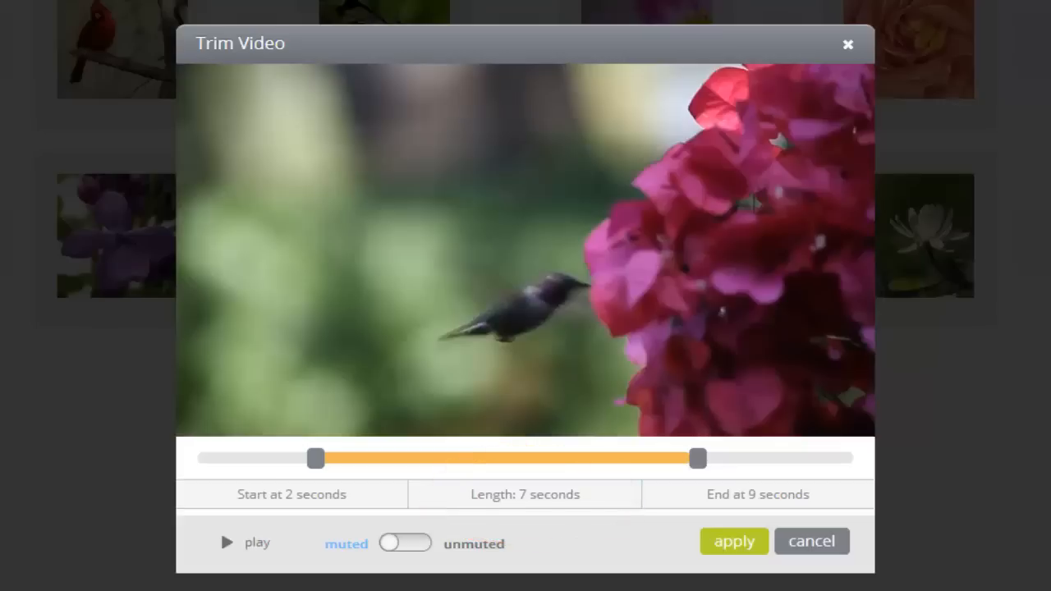
mouse_move(734, 541)
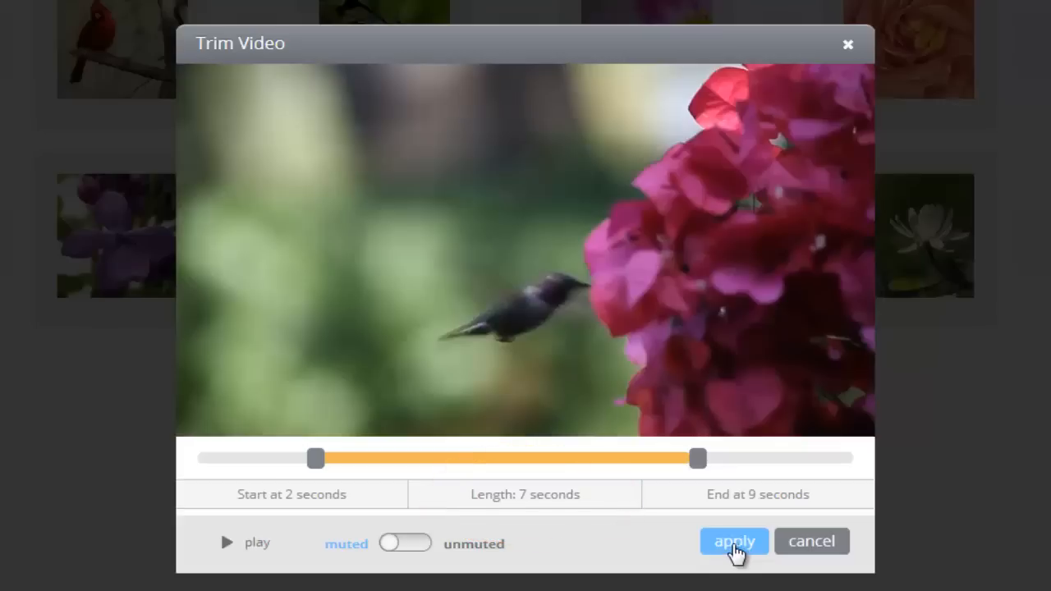
- Apply the 7-second trim, then re-trim the clip to 3–10 seconds and apply it
click(733, 541)
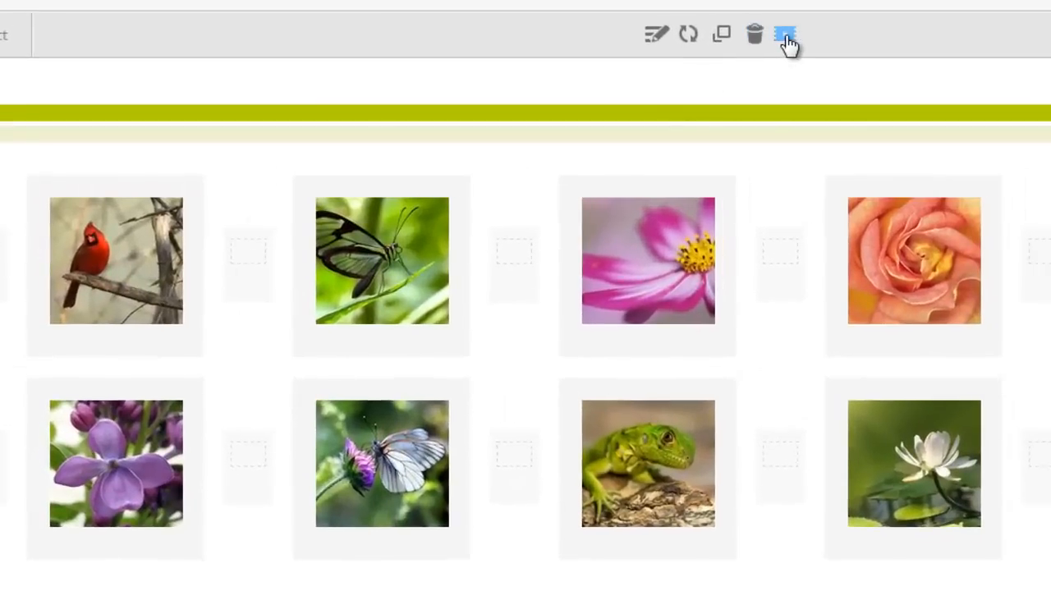
click(784, 34)
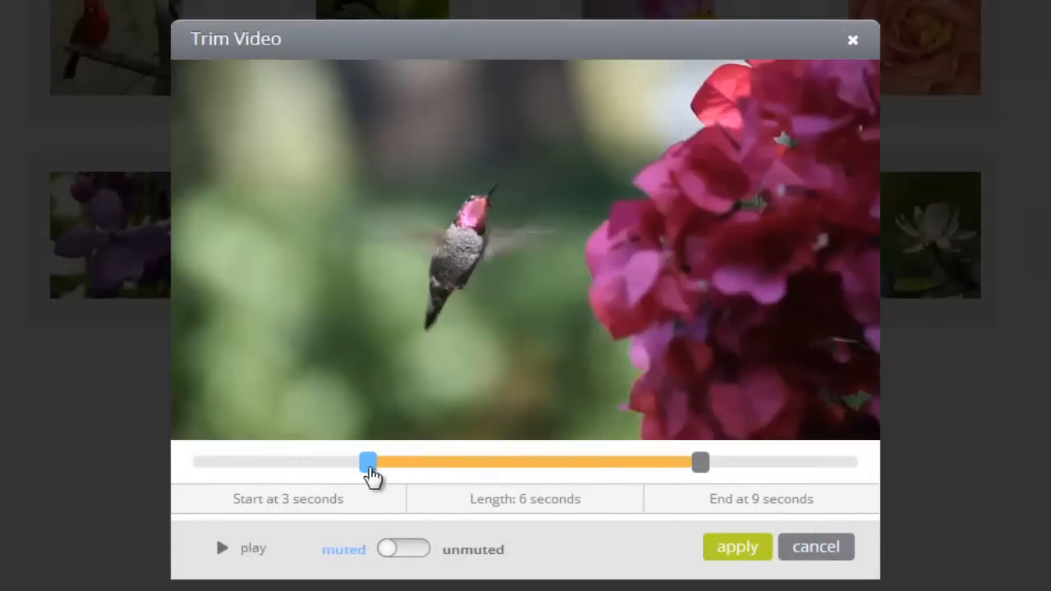
drag(700, 461, 755, 461)
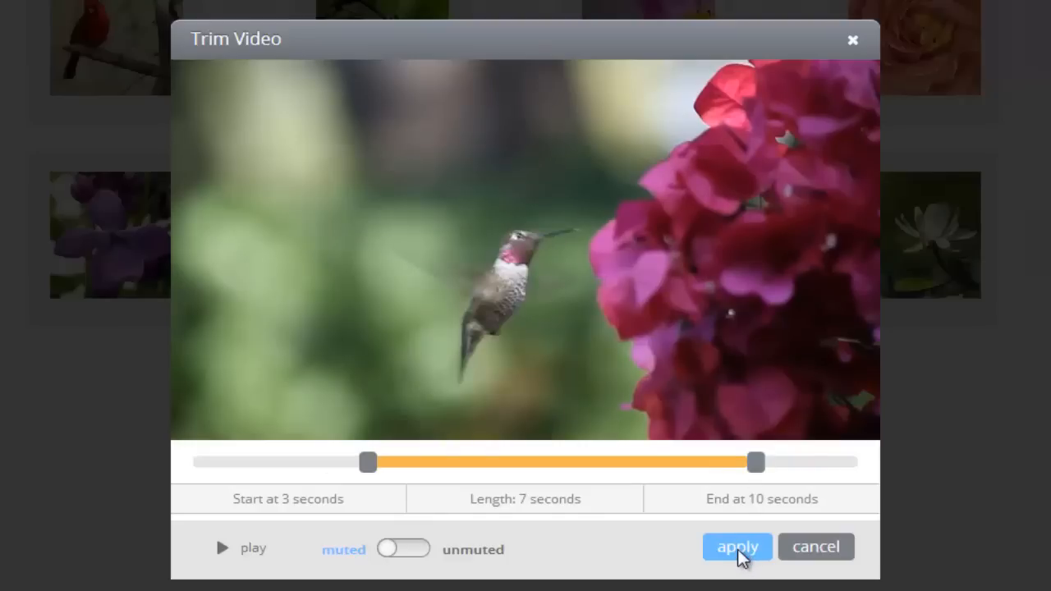
click(737, 547)
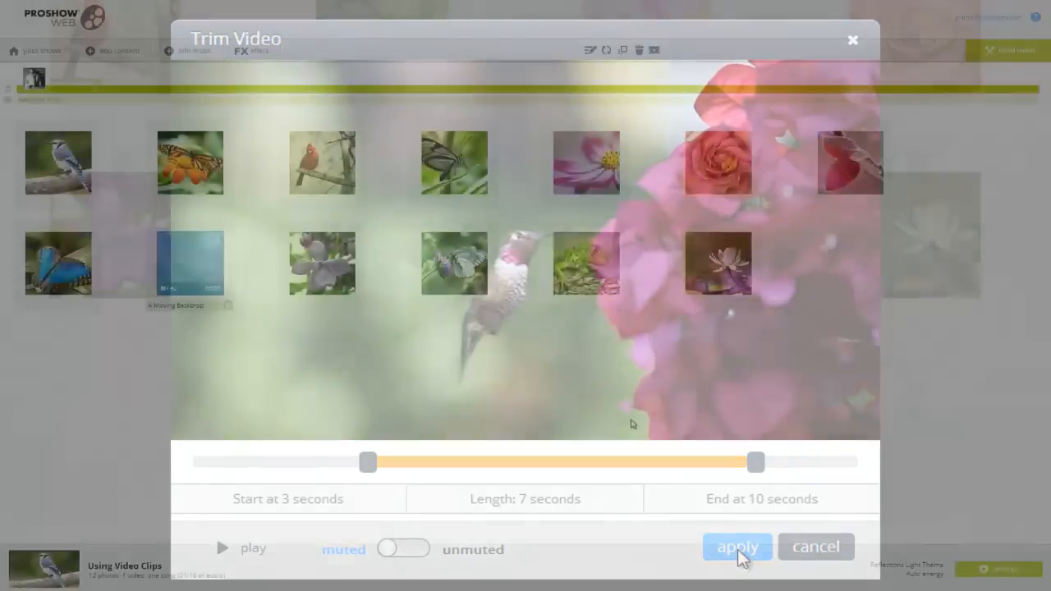
click(736, 547)
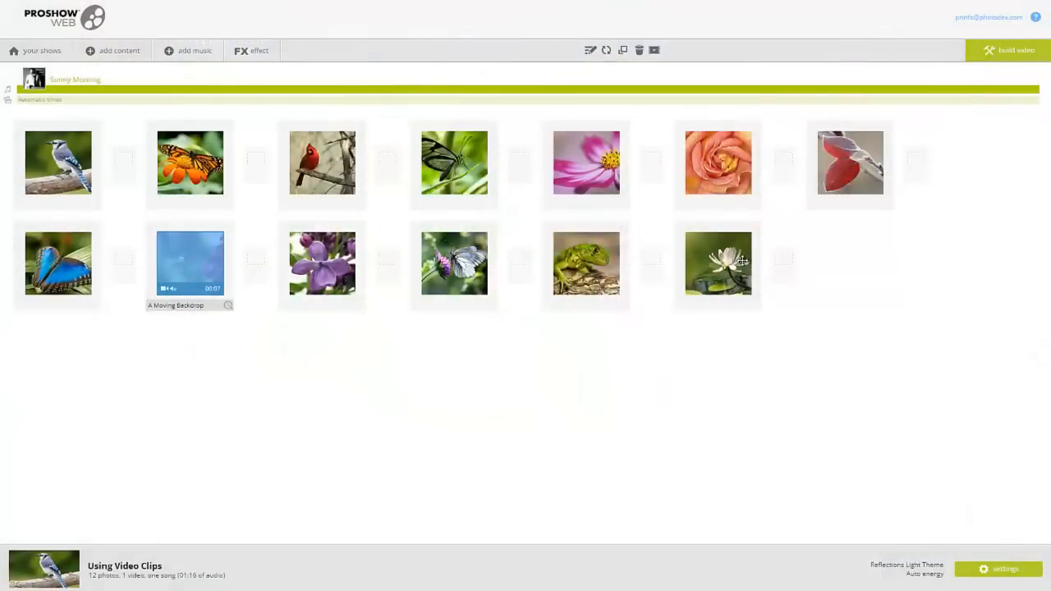